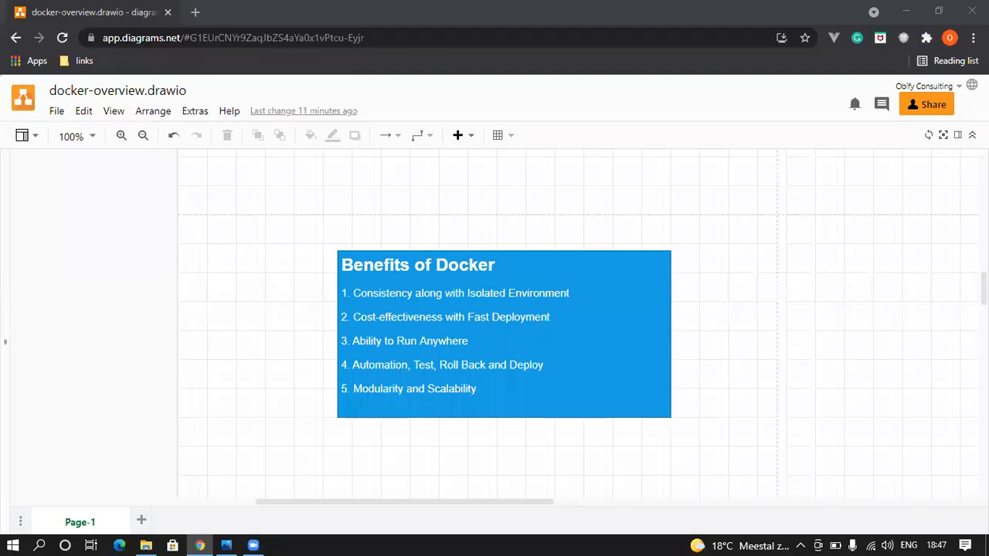
Select the blue 'Benefits of Docker' list box on the canvas
click(379, 283)
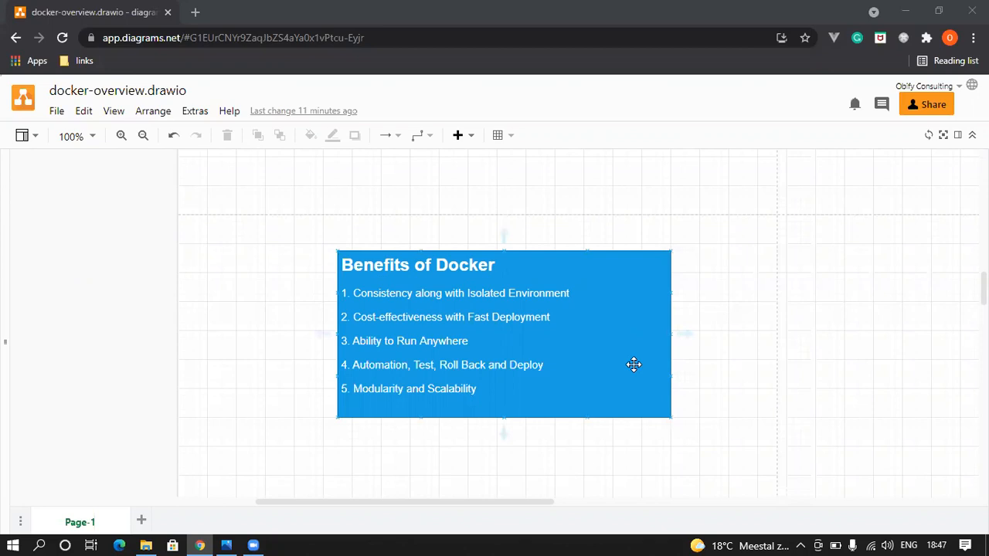
mouse_move(383, 317)
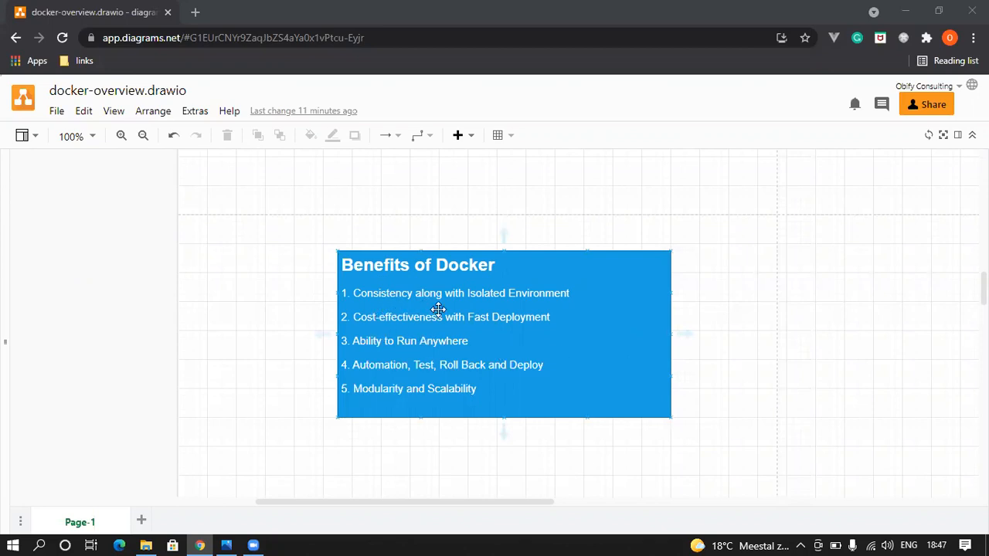
mouse_move(539, 281)
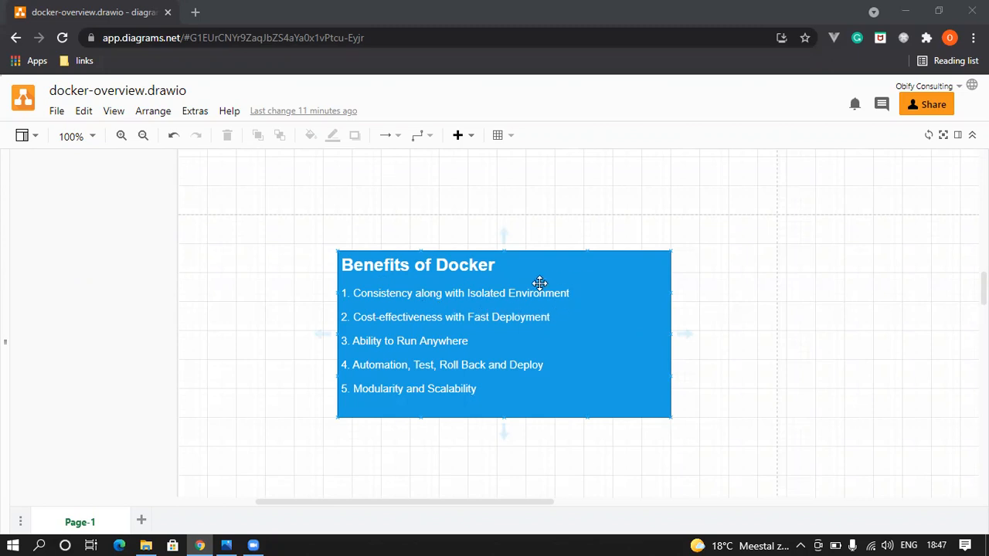
mouse_move(371, 310)
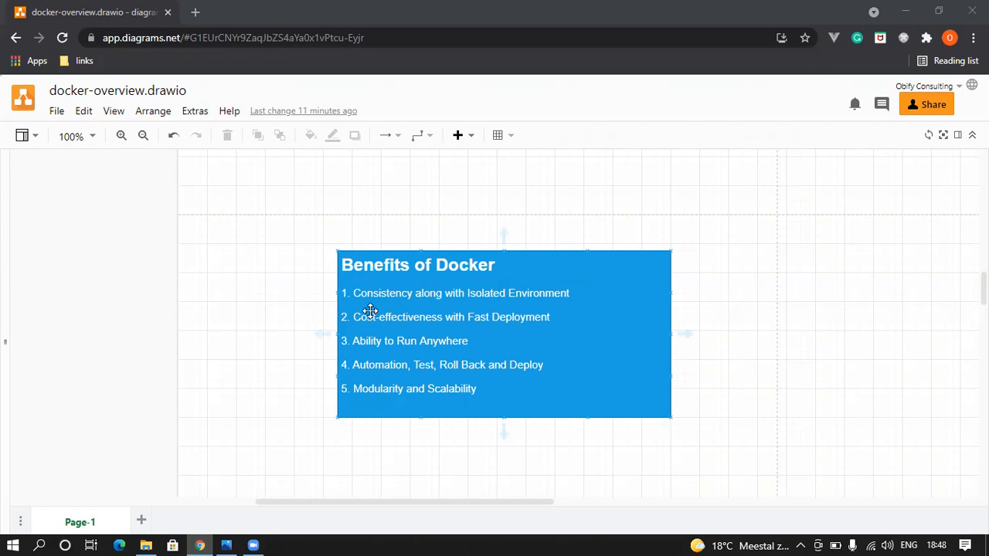
mouse_move(430, 306)
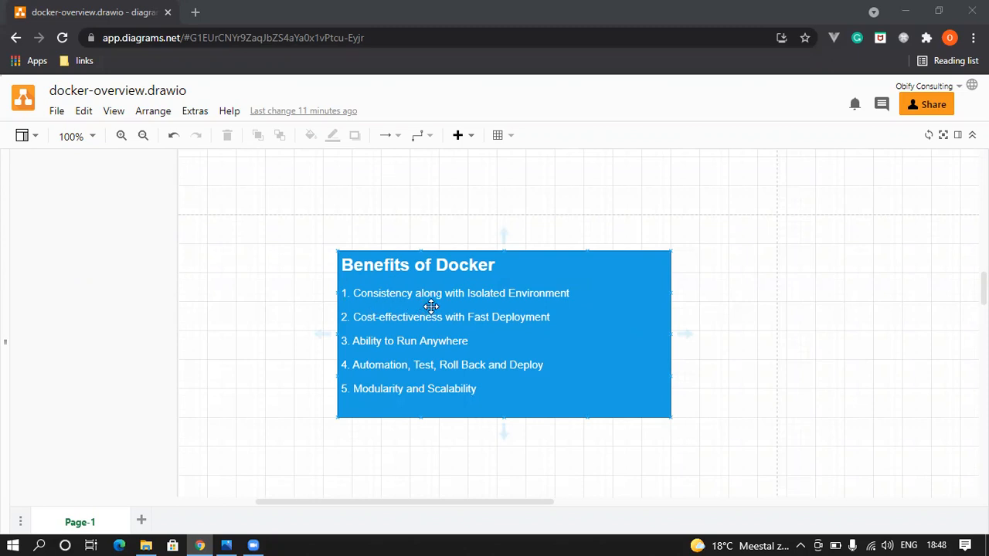
mouse_move(482, 306)
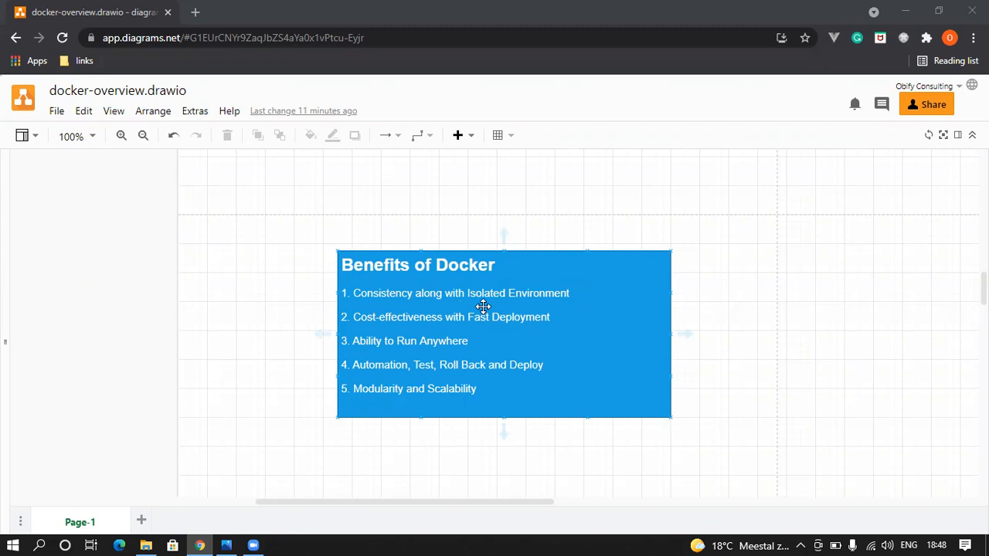
mouse_move(433, 325)
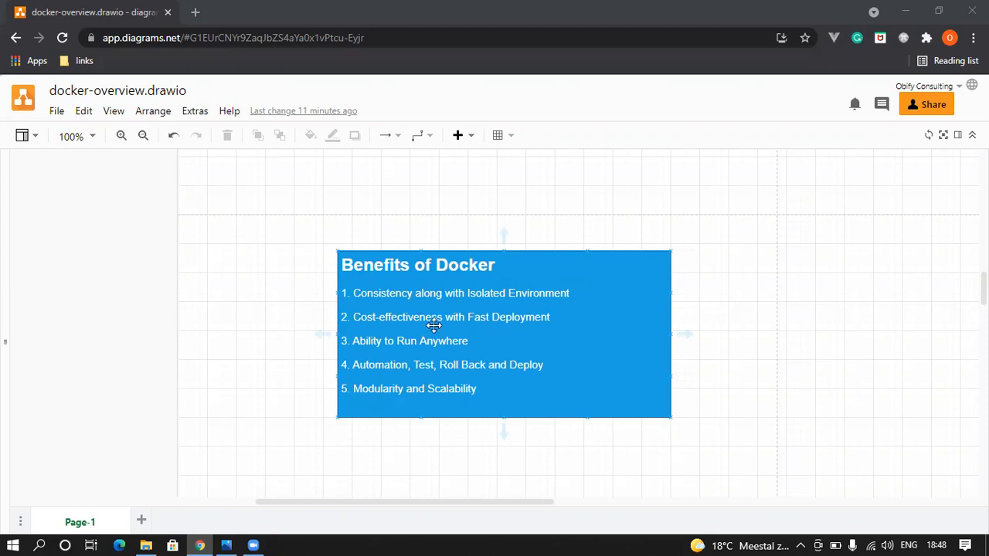
mouse_move(541, 329)
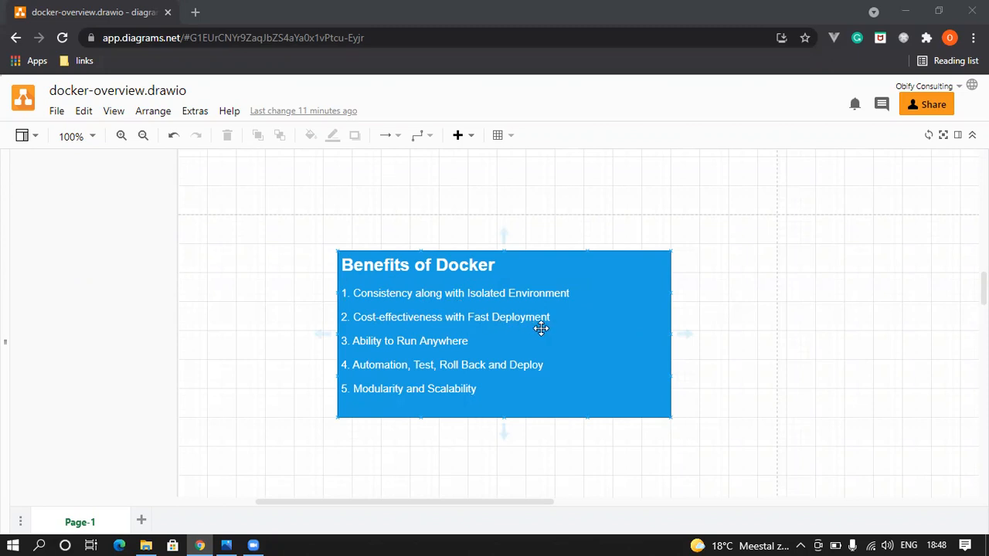
mouse_move(406, 335)
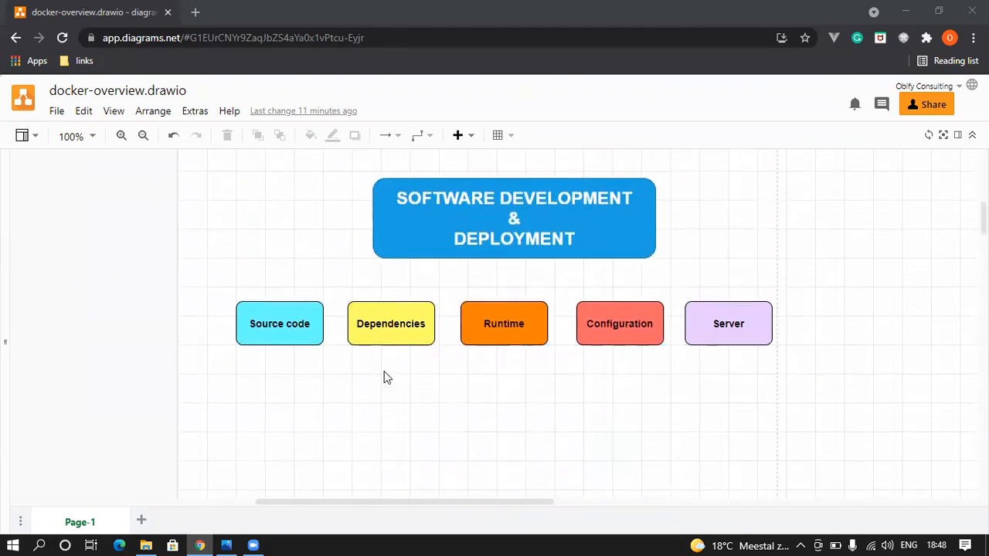
Scroll back to the Benefits of Docker box and clear the selection
scroll(down, 3)
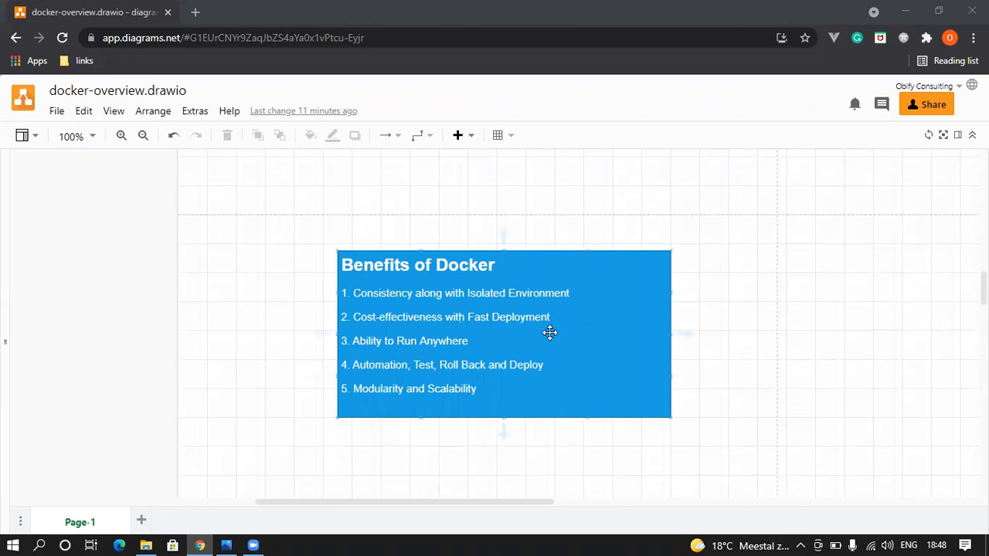
mouse_move(383, 355)
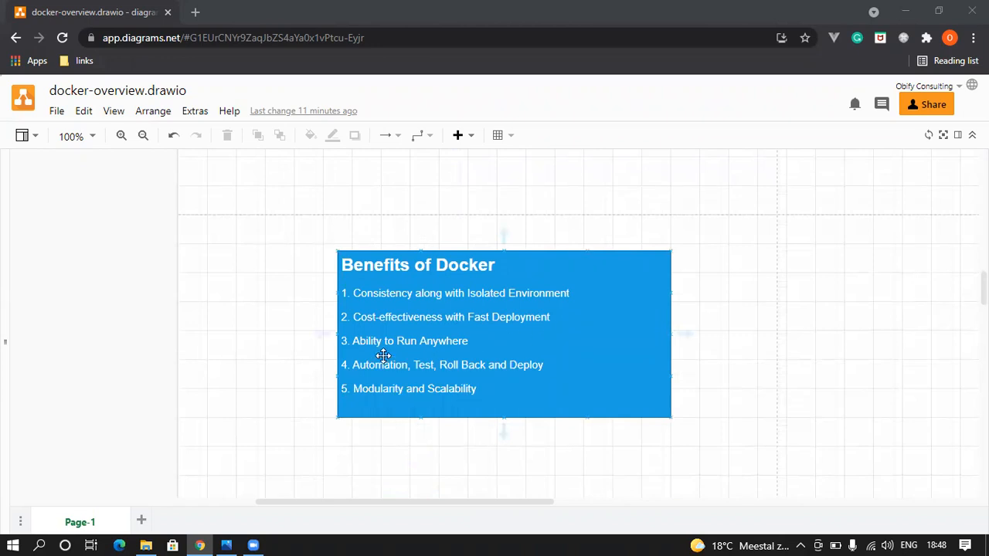
mouse_move(430, 358)
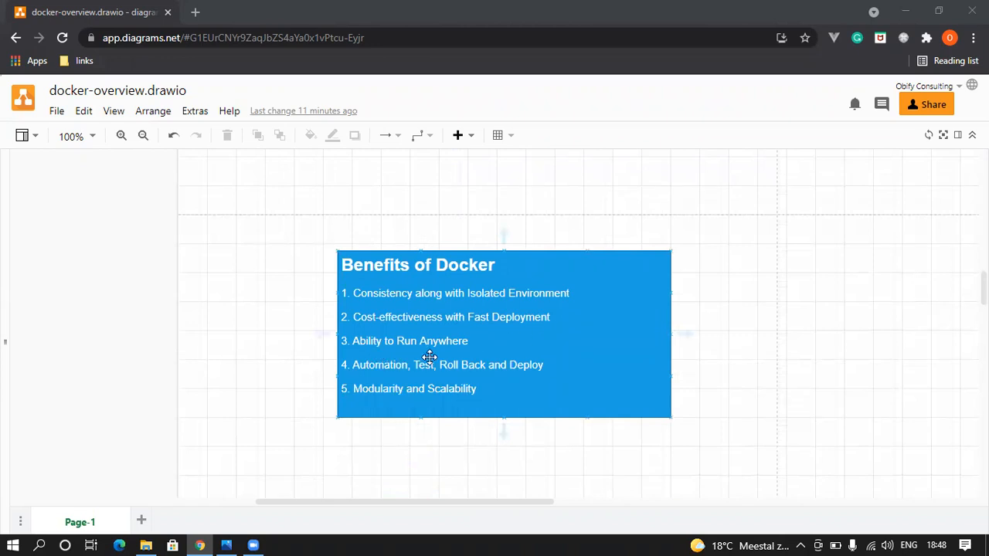
mouse_move(491, 354)
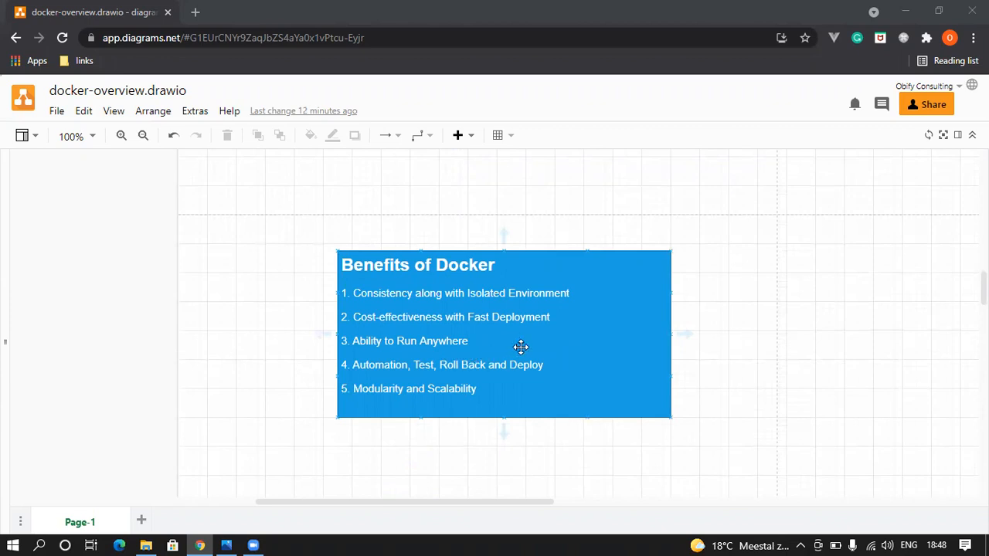
click(719, 393)
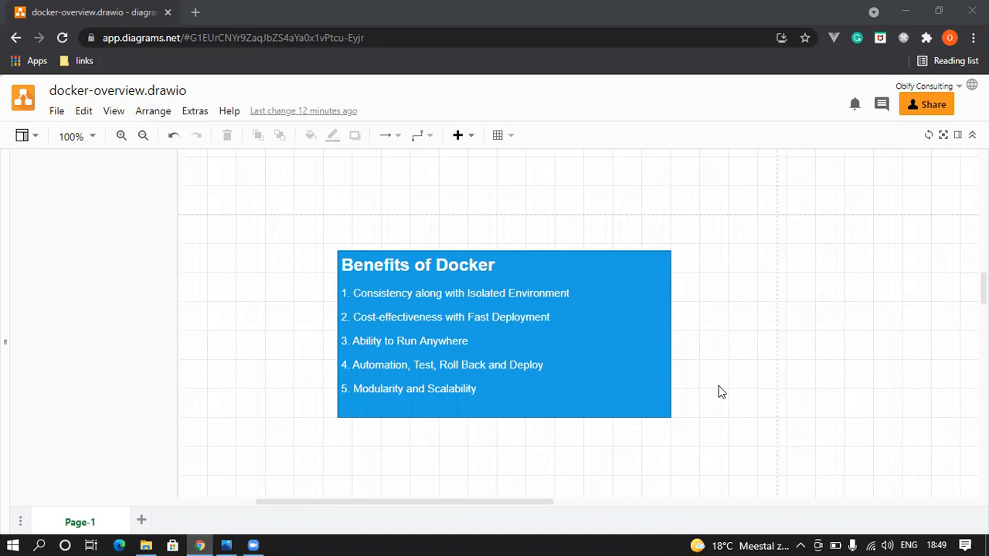
scroll(up, 3)
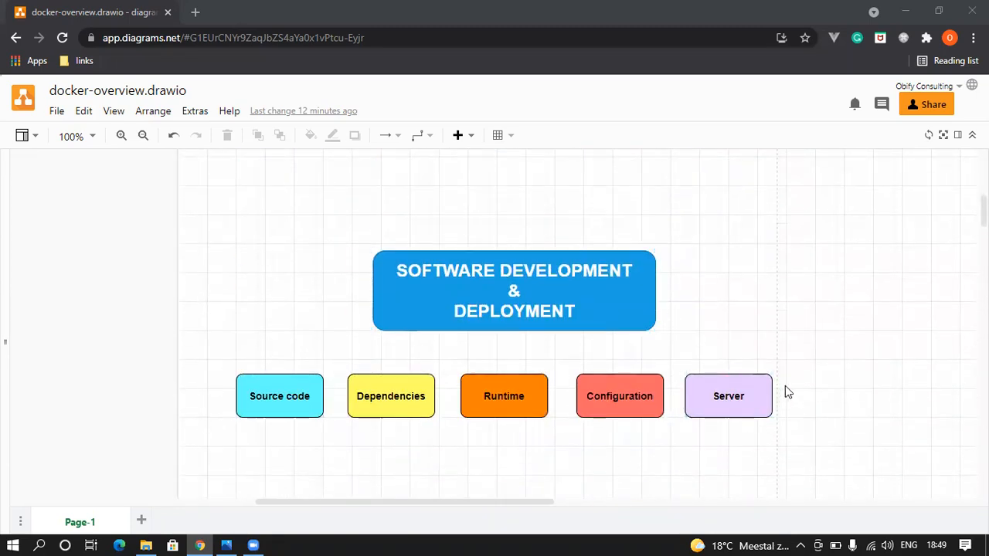
click(620, 395)
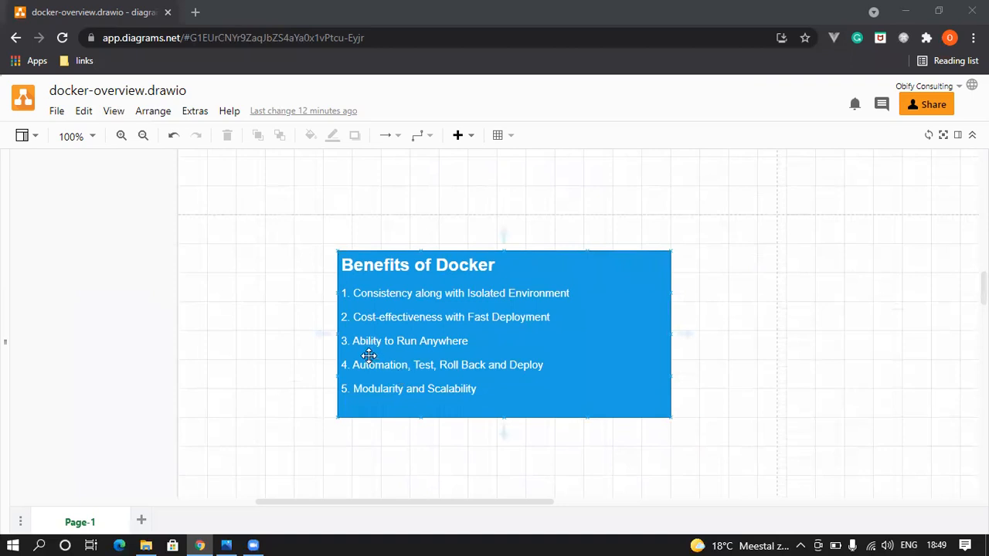
mouse_move(461, 377)
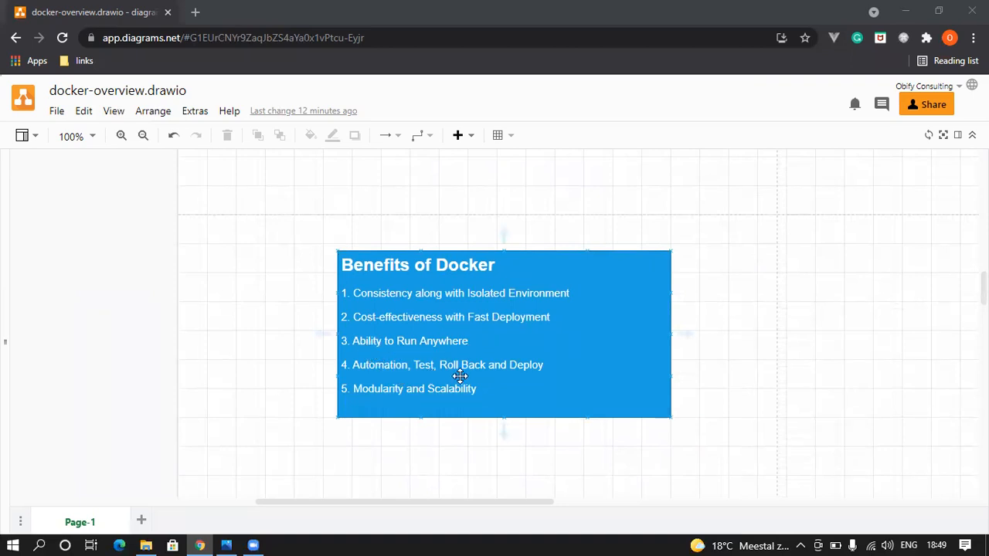
mouse_move(587, 384)
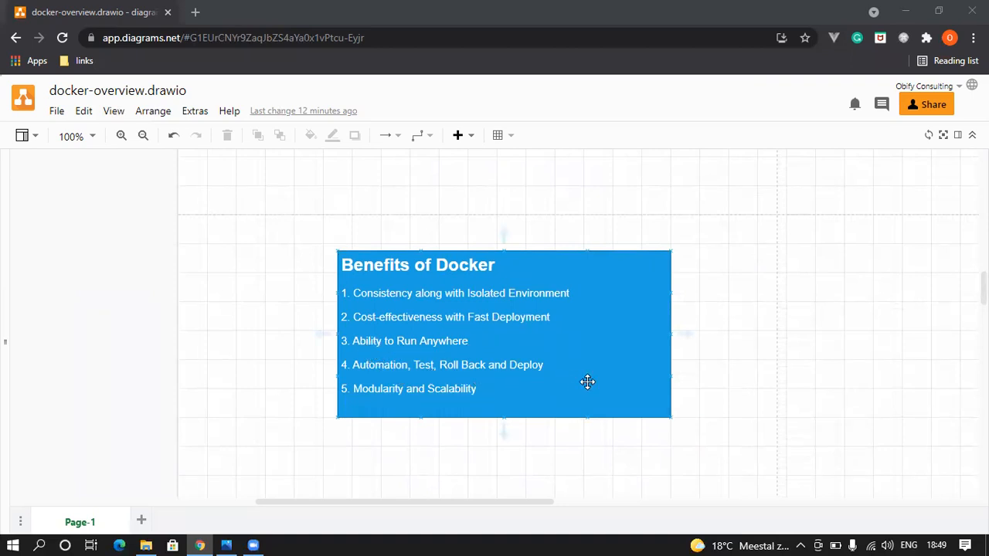
mouse_move(408, 361)
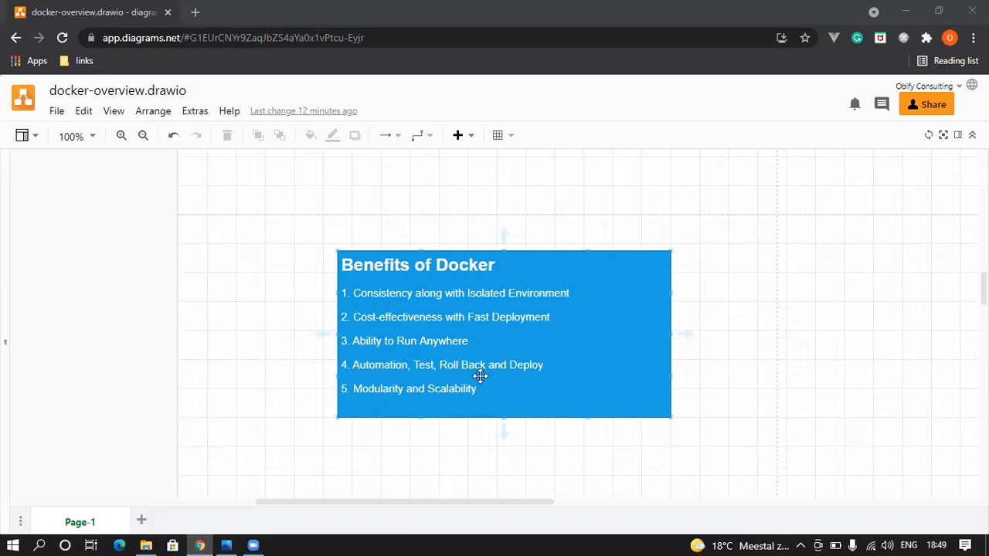
mouse_move(516, 378)
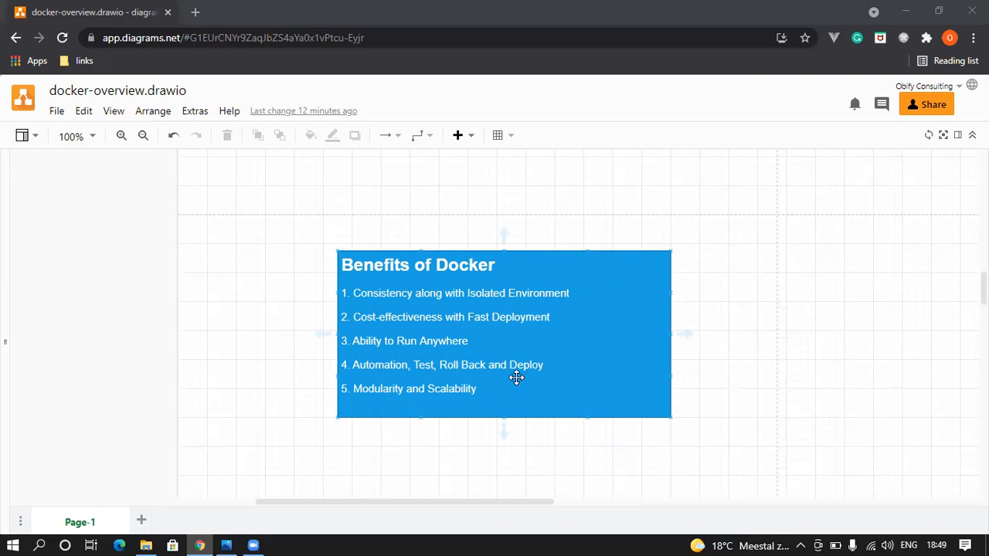
mouse_move(458, 377)
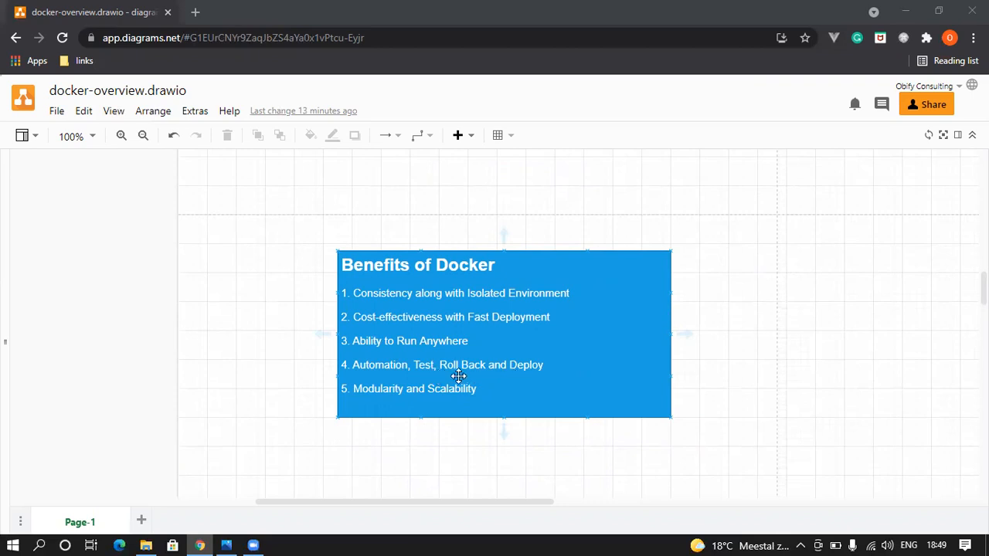
mouse_move(508, 376)
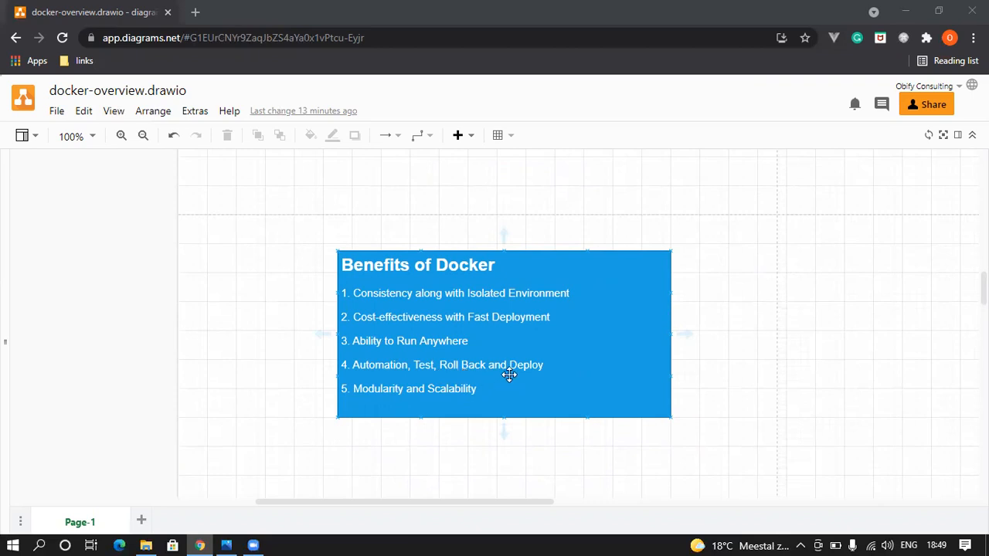
mouse_move(547, 376)
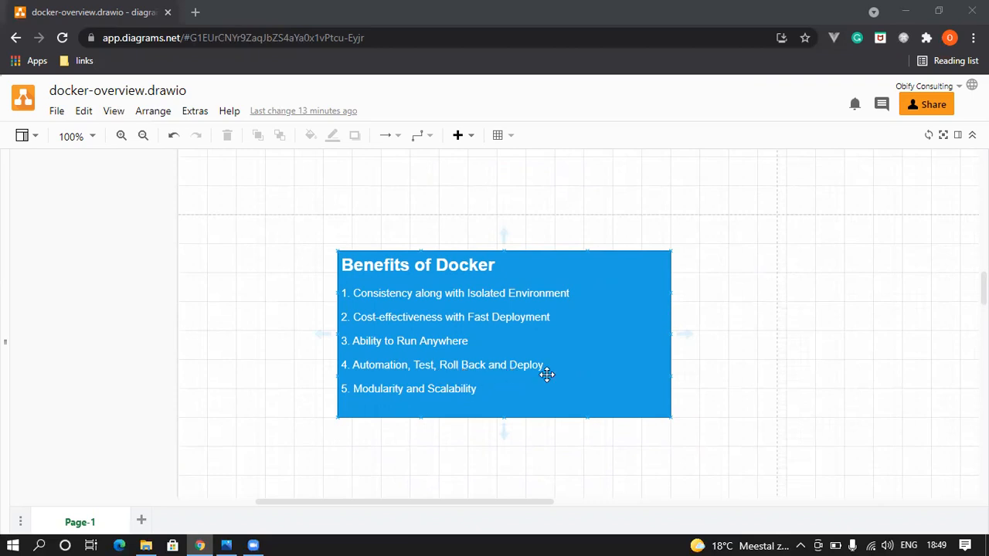
mouse_move(368, 407)
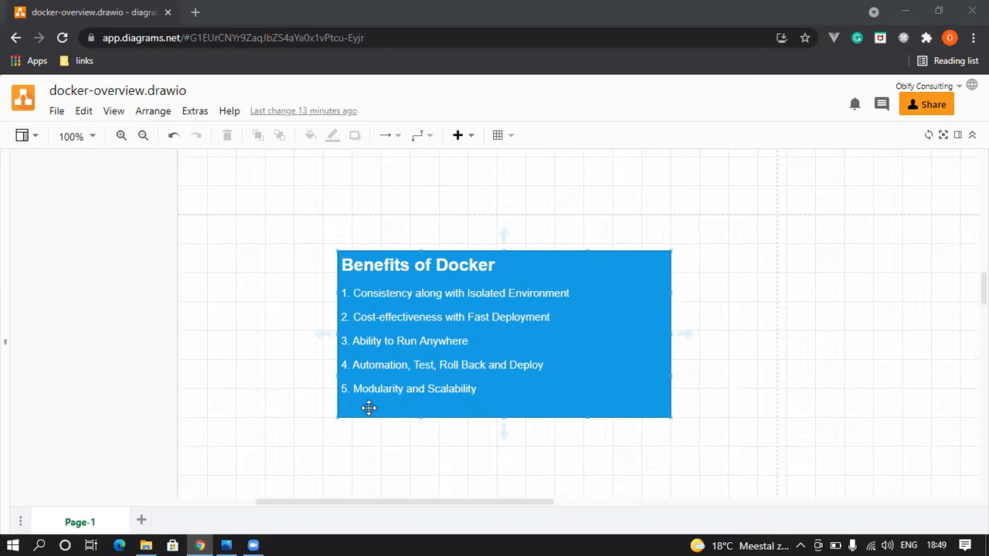
mouse_move(409, 408)
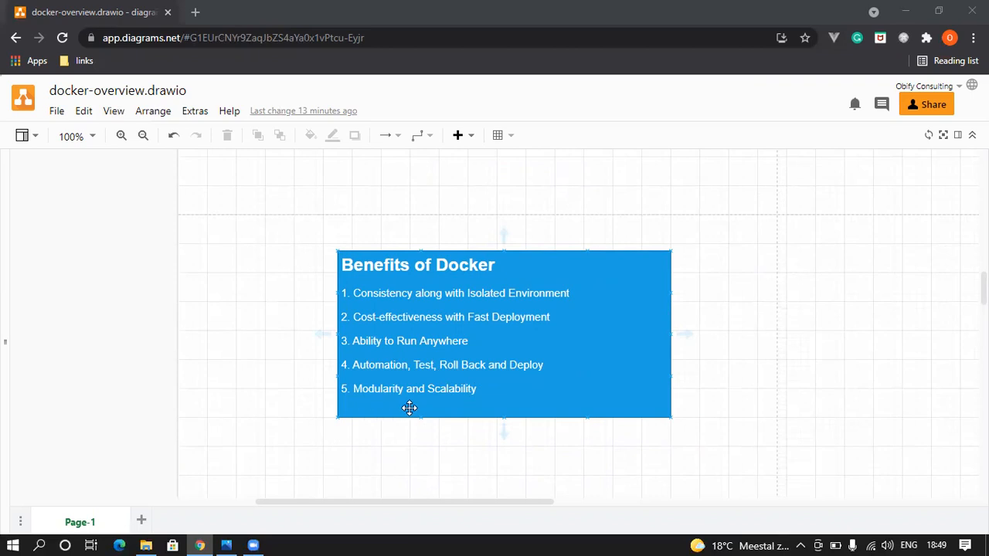
mouse_move(507, 409)
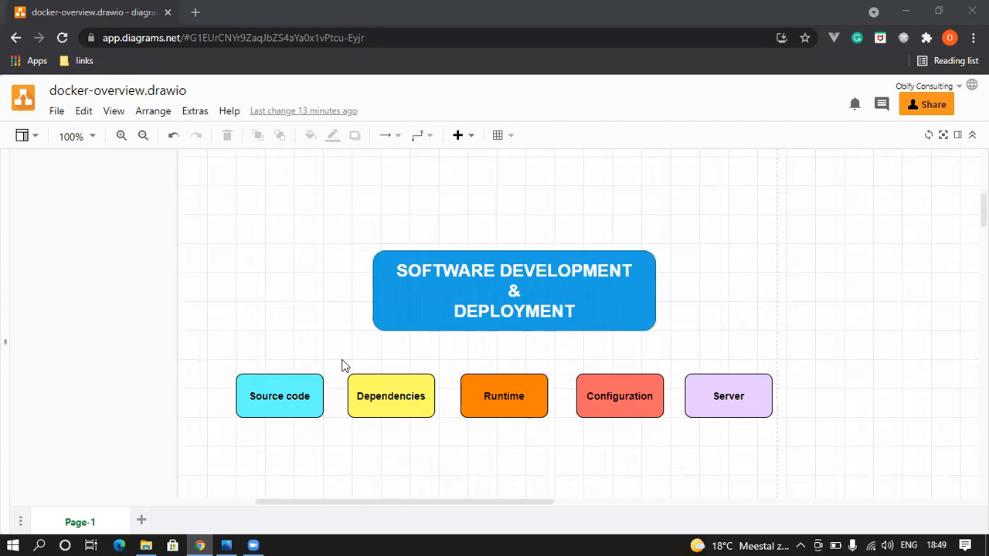
mouse_move(452, 461)
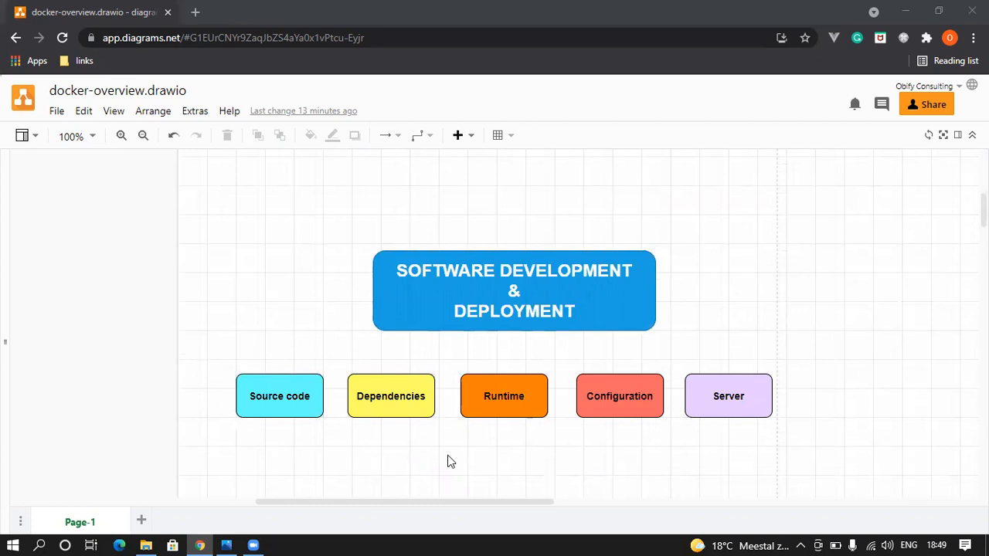
mouse_move(229, 380)
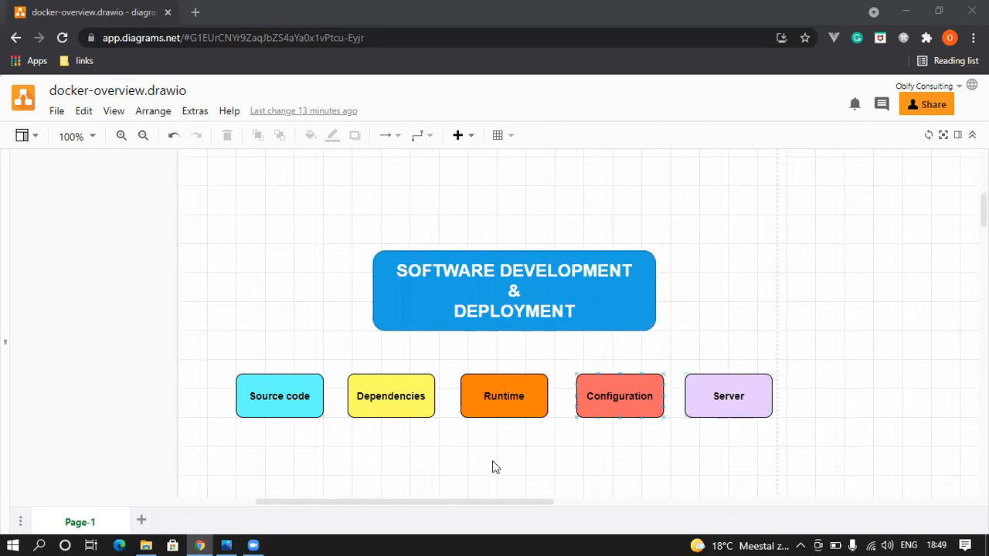
mouse_move(402, 408)
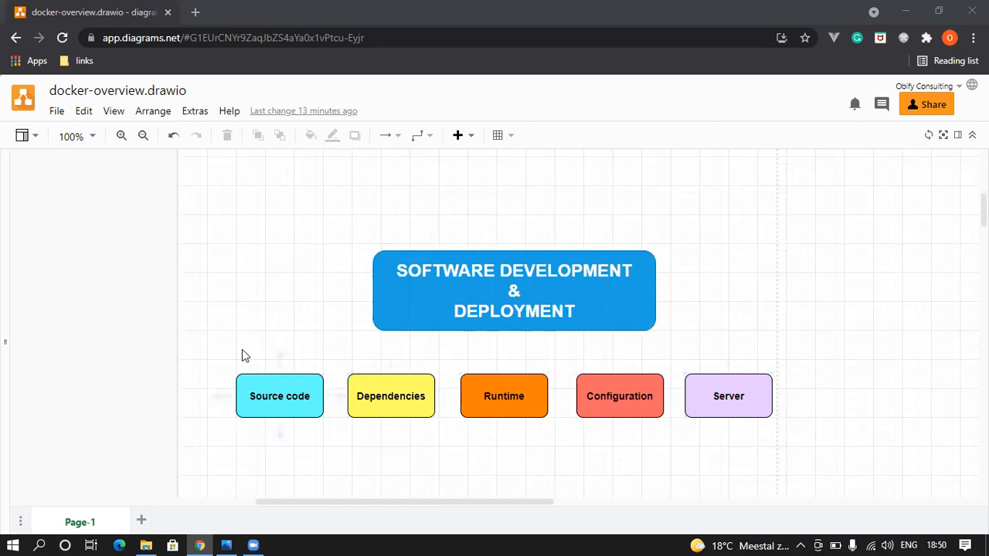
mouse_move(821, 439)
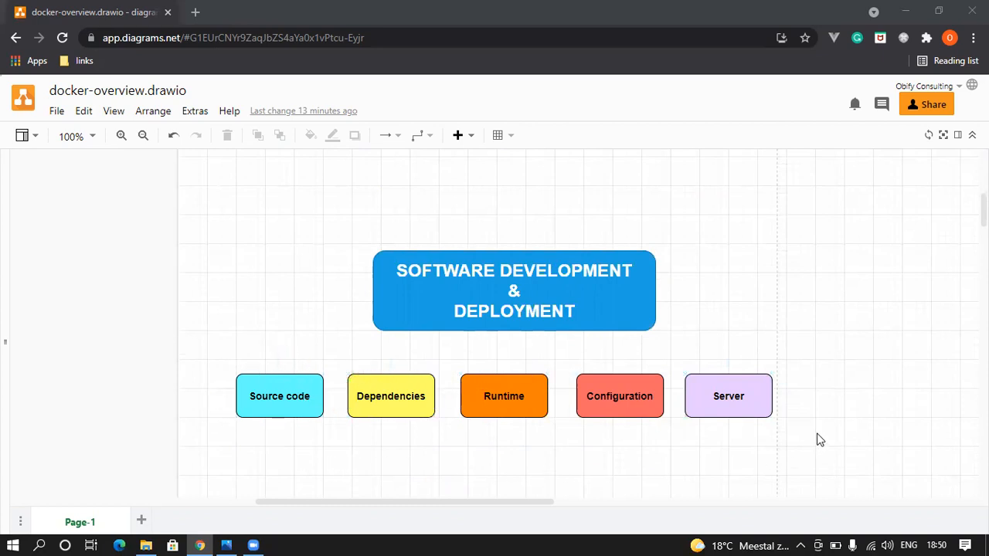
mouse_move(408, 363)
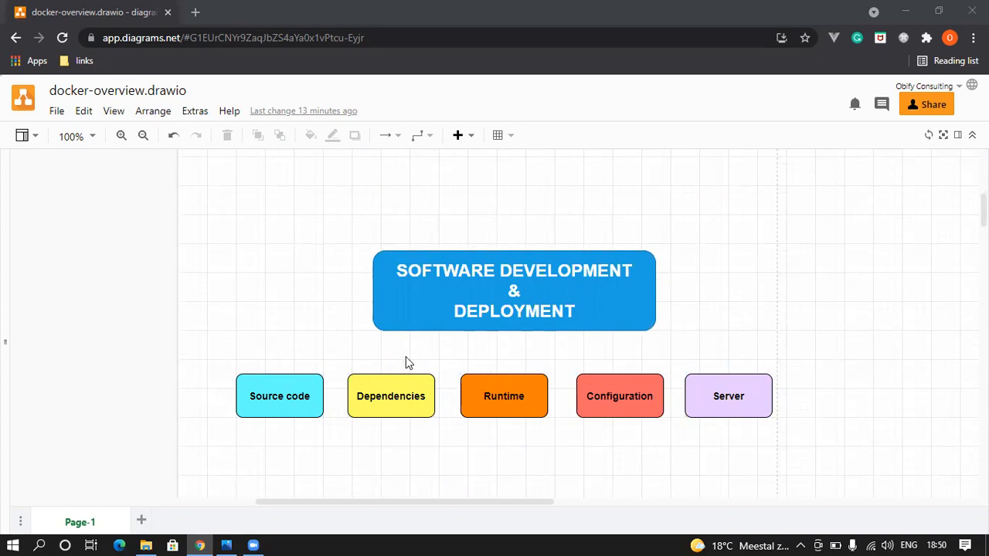
mouse_move(477, 476)
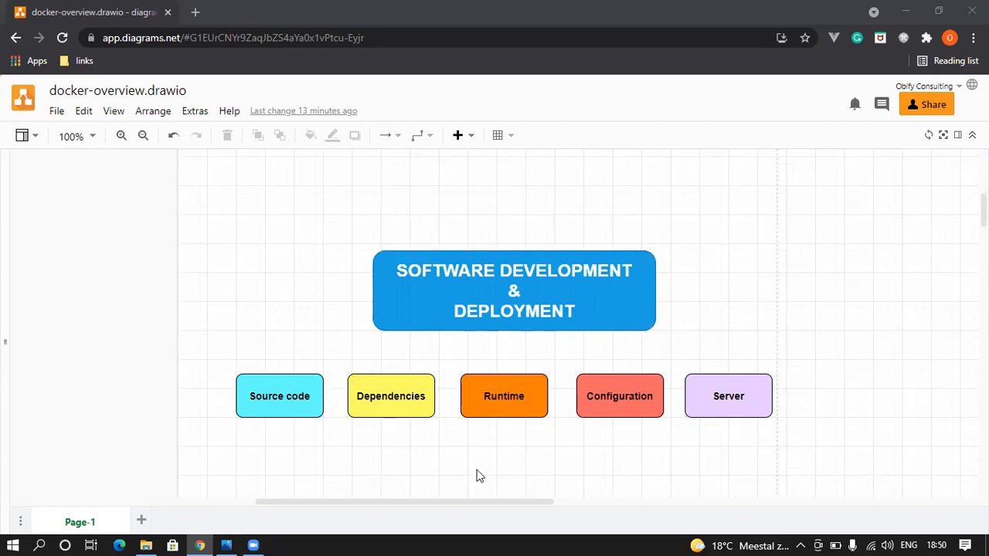
mouse_move(436, 485)
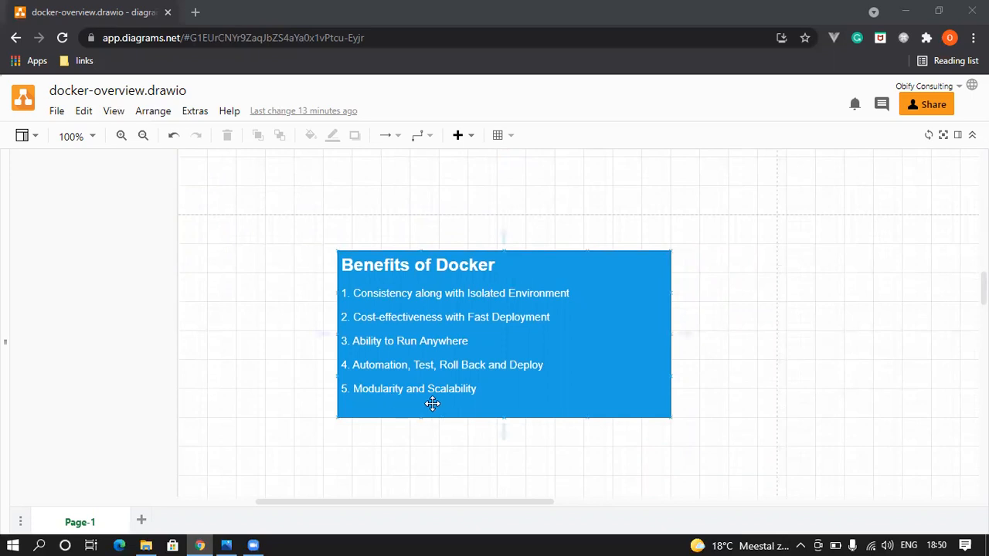
Scroll the canvas up to the 'What is Docker?' slide with the whale logo
scroll(up, 3)
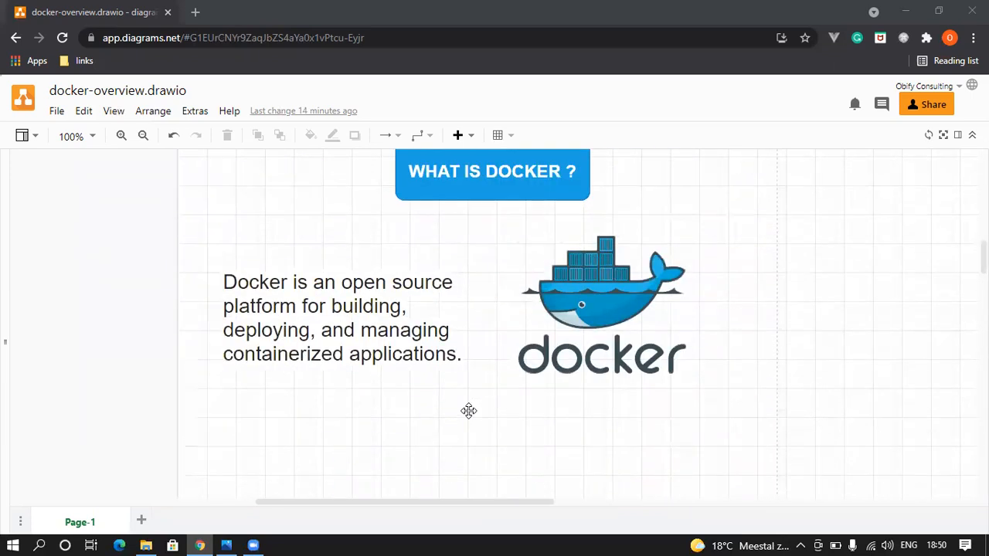
scroll(down, 3)
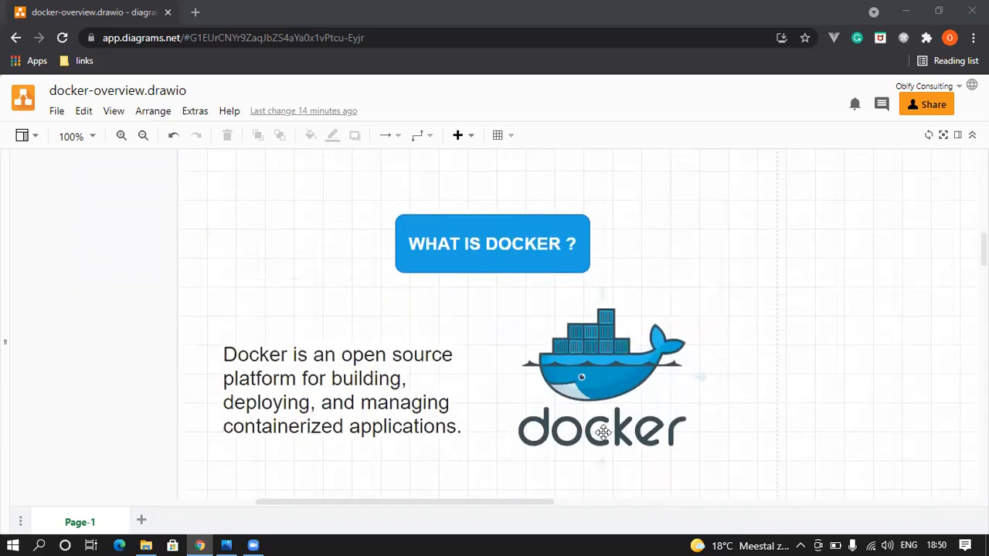
mouse_move(617, 312)
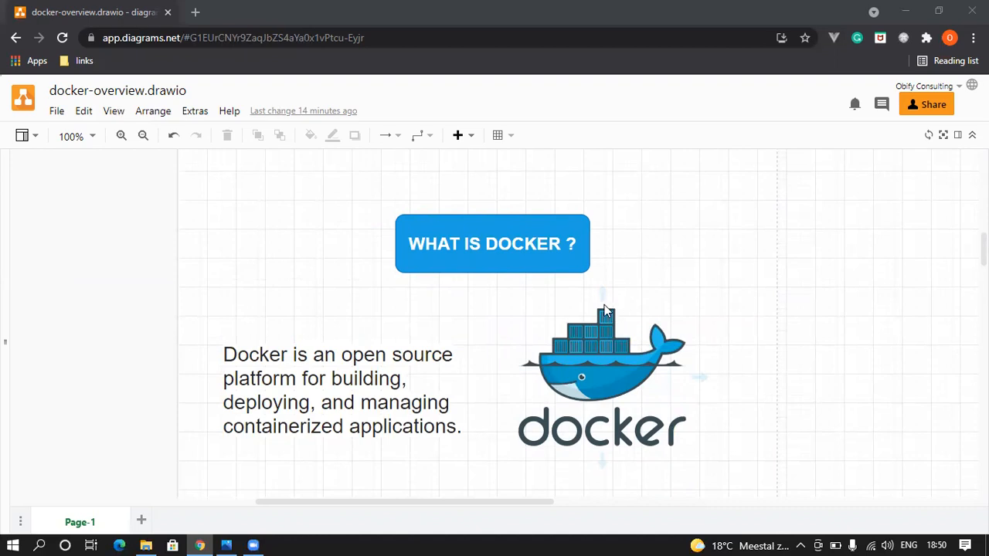
mouse_move(603, 331)
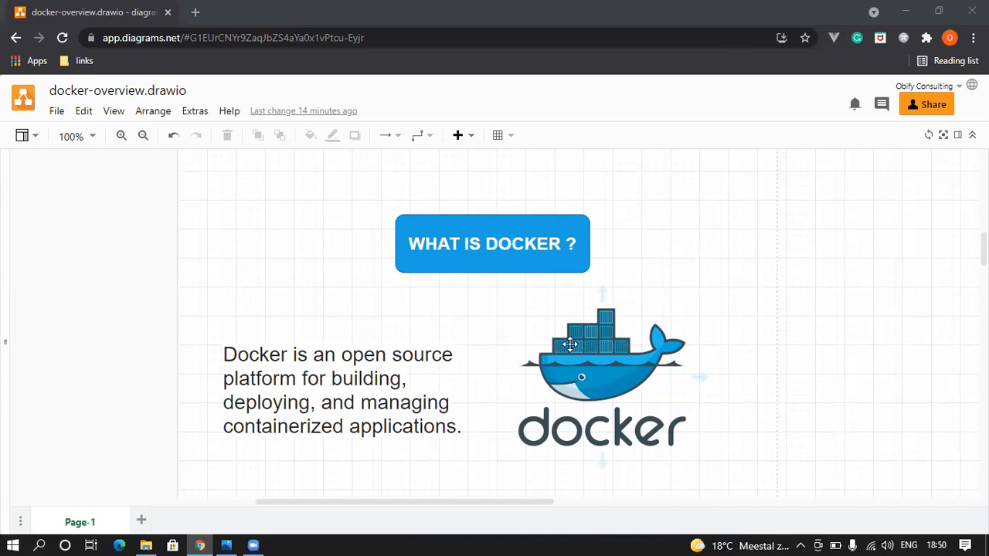
mouse_move(611, 349)
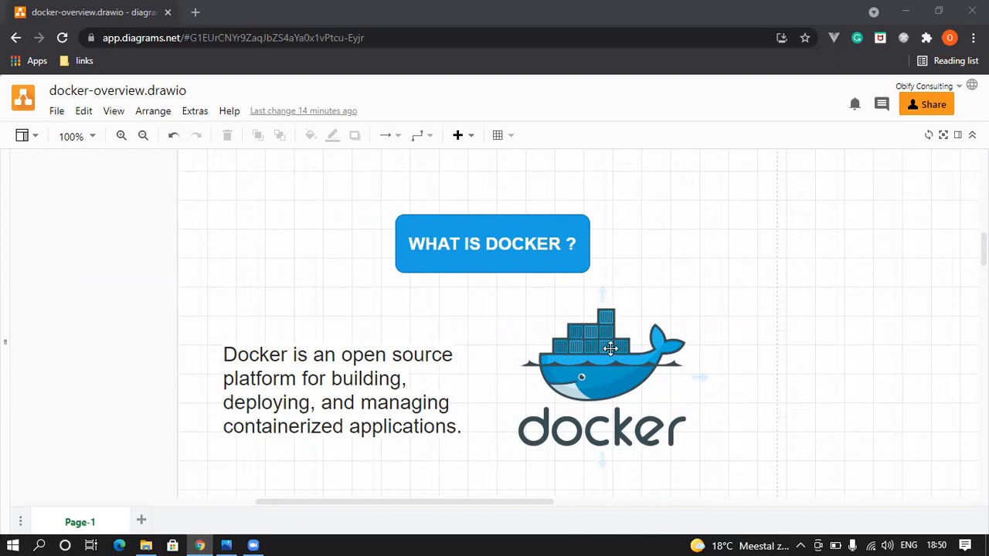
mouse_move(608, 309)
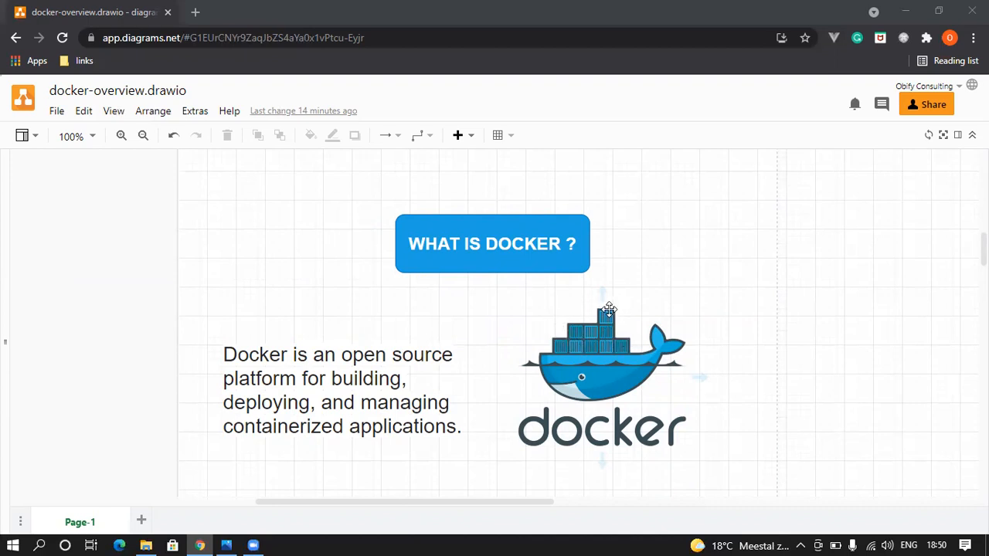
scroll(down, 3)
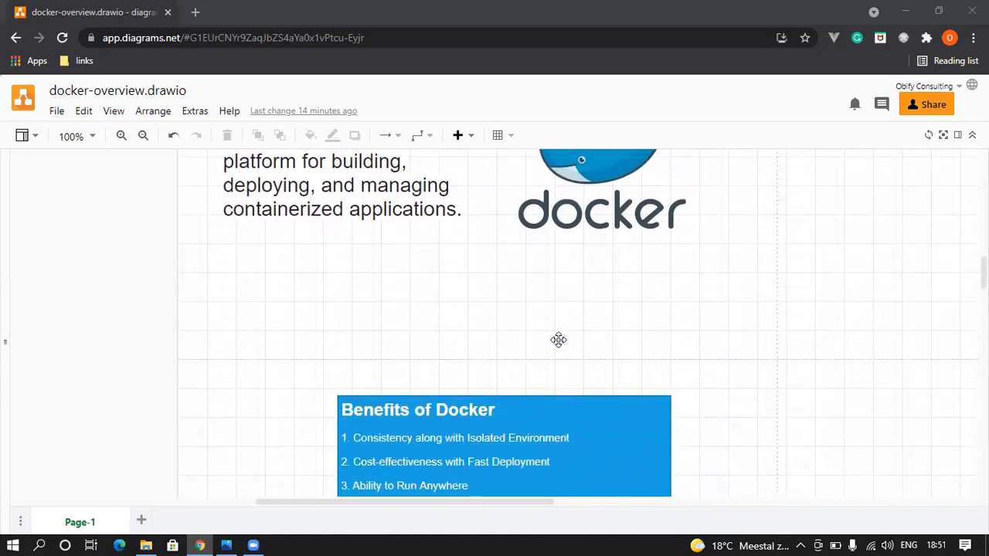
Scroll down until the full Benefits of Docker box is centred in view
scroll(down, 3)
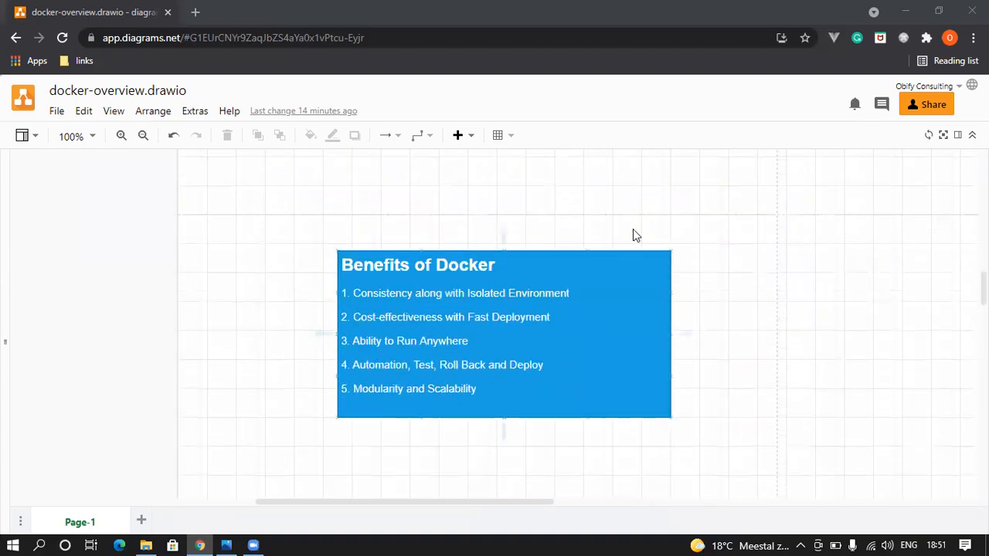
mouse_move(910, 31)
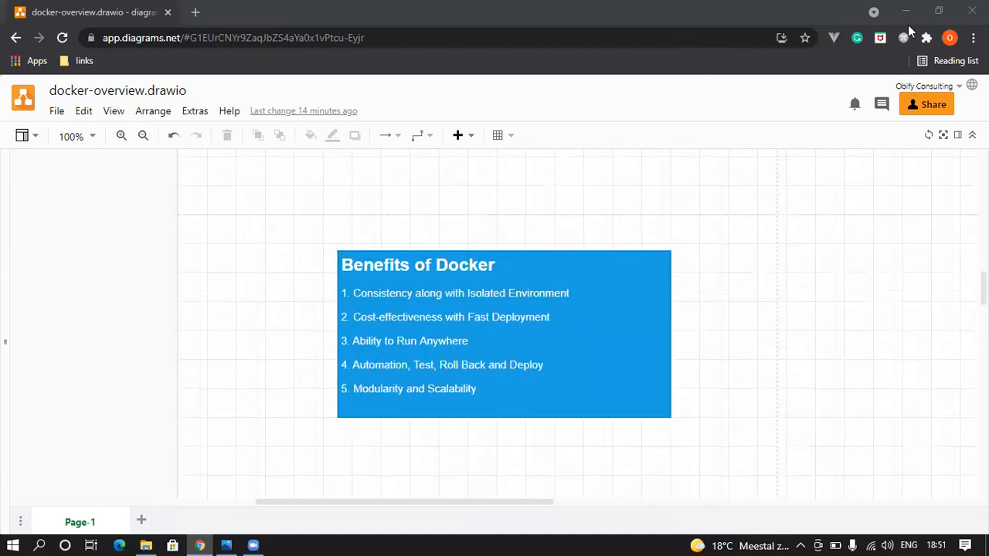